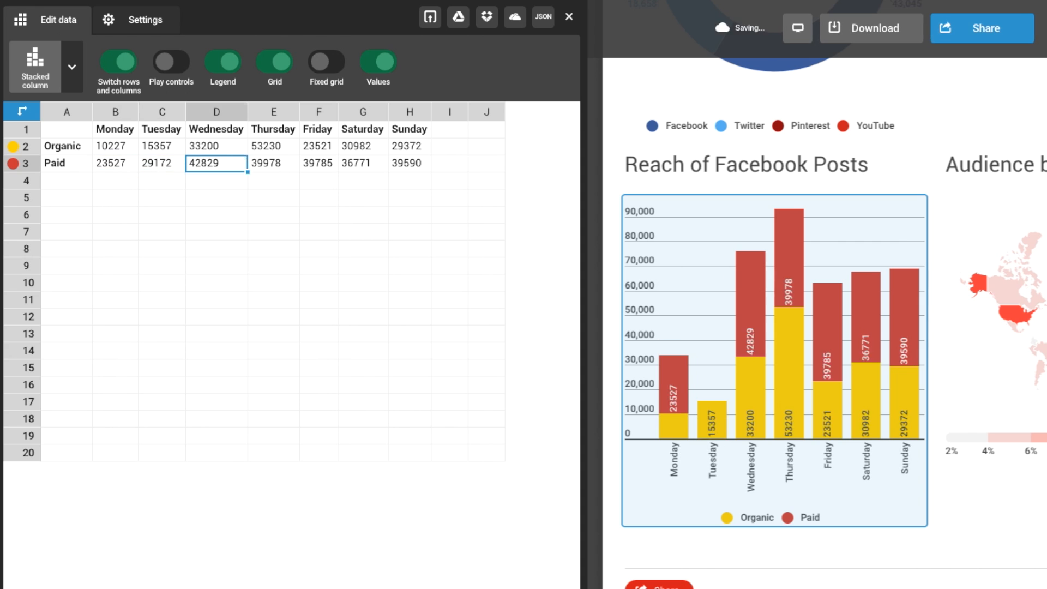
# Enter 11227 into the Reach of Facebook Posts data grid
pyautogui.write('11227')
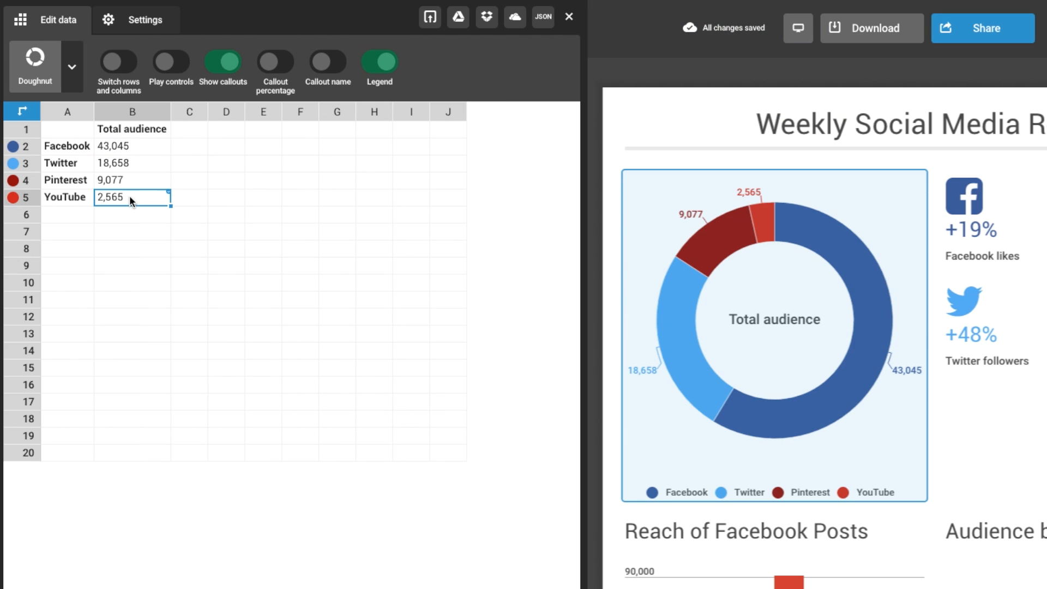
pyautogui.moveTo(504, 171)
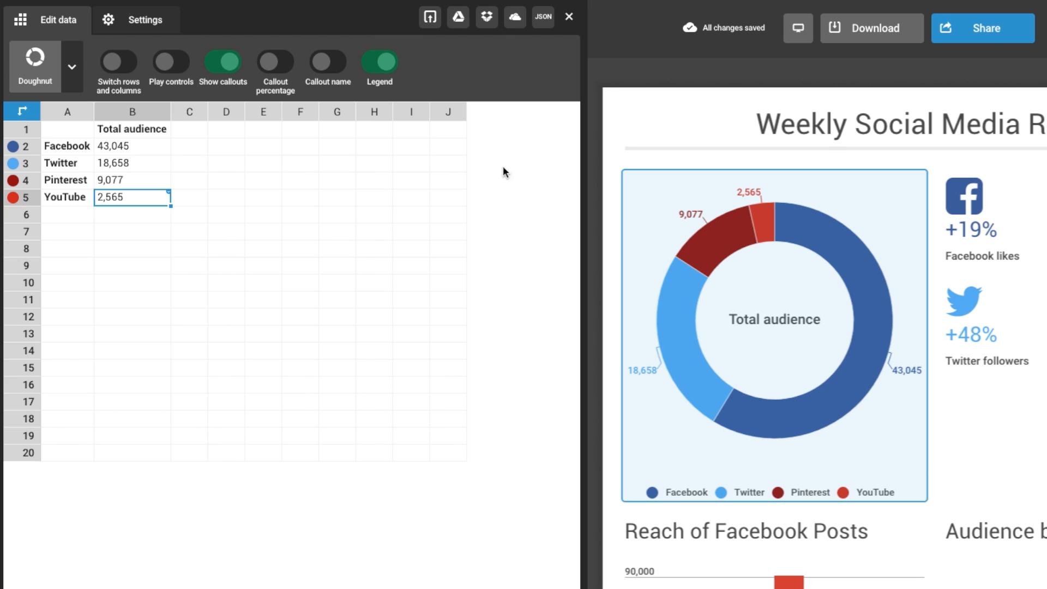
pyautogui.moveTo(456, 16)
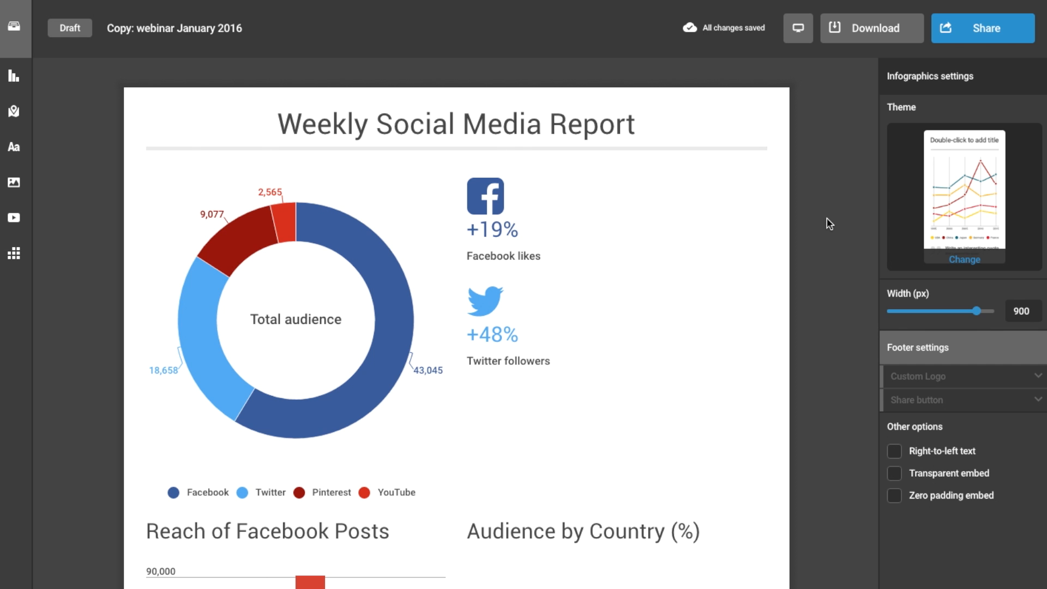
# Publish the report privately and view it live on the web, down to the Audience by Country map
pyautogui.click(982, 28)
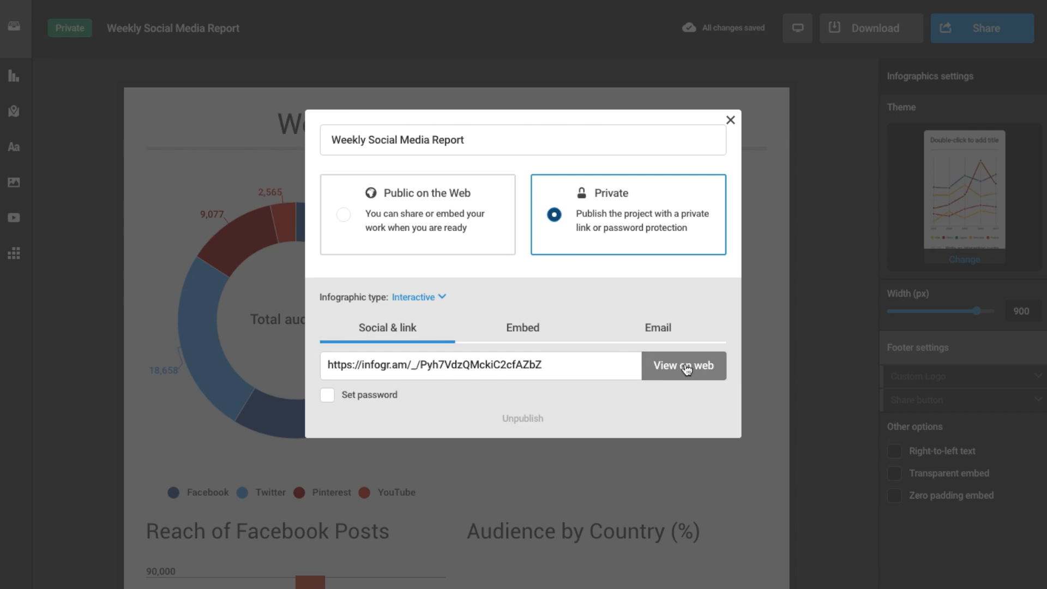
pyautogui.click(683, 365)
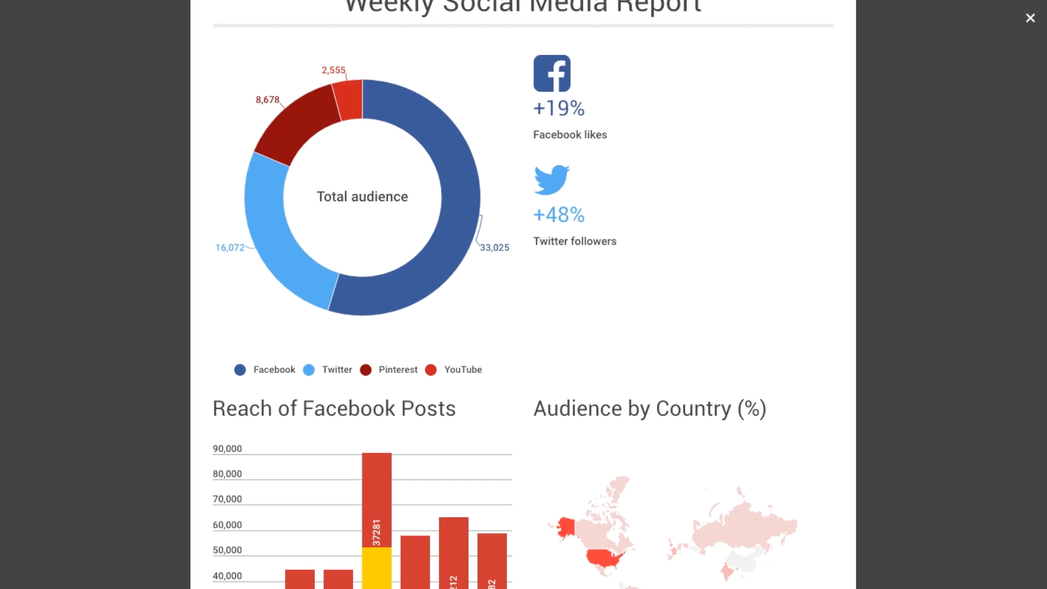
pyautogui.scroll(-3)
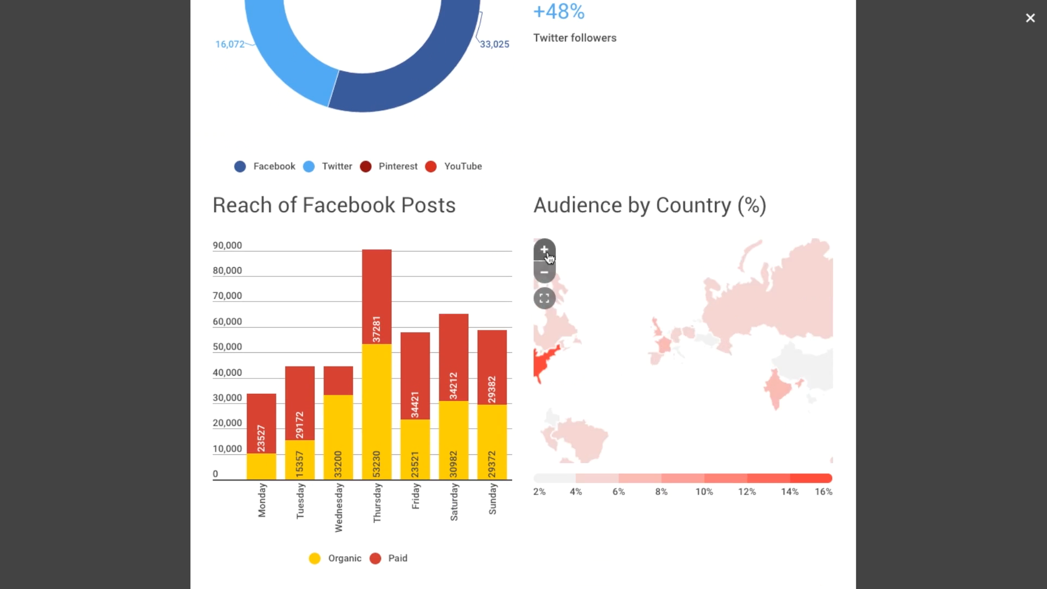
pyautogui.click(1028, 18)
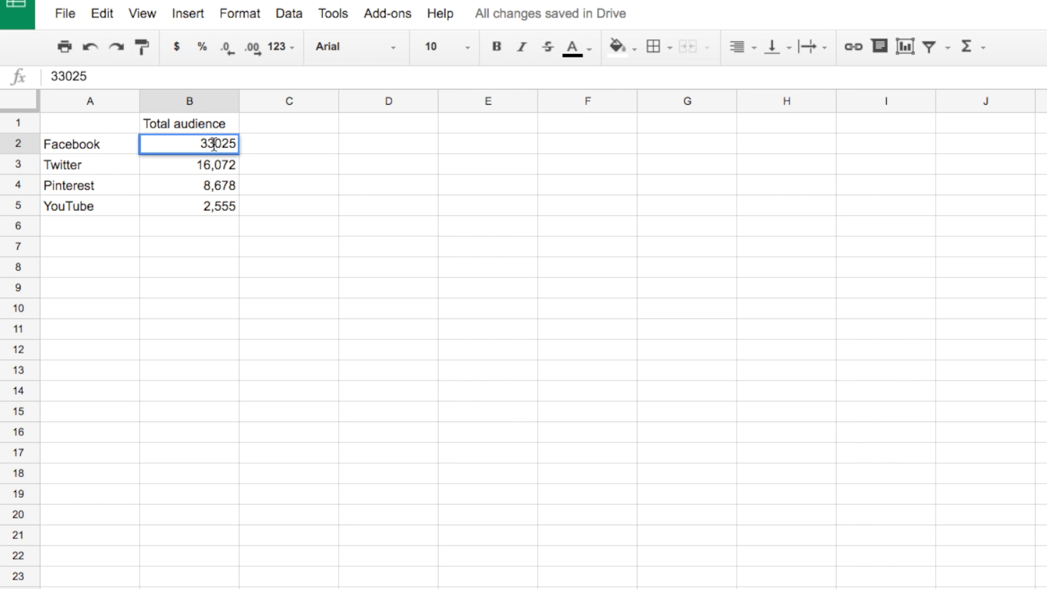